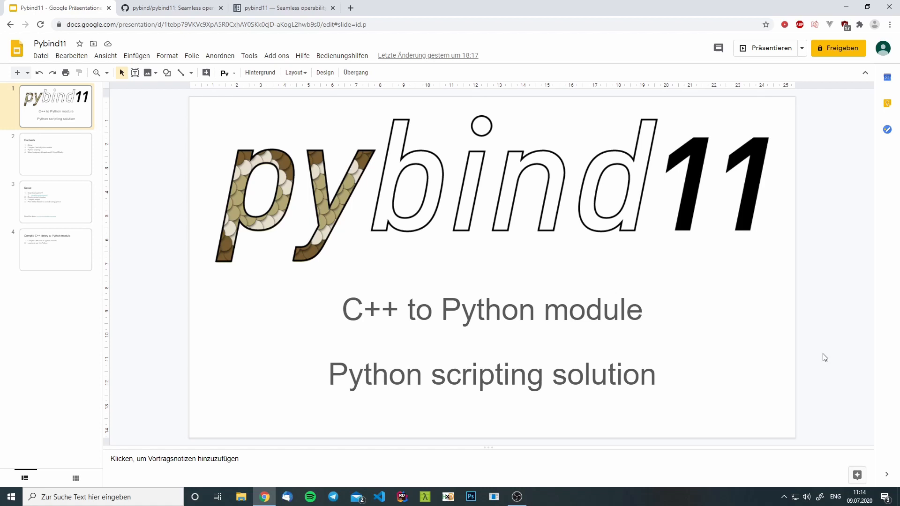
Show the Contents slide of the pybind11 deck, then move to the pybind11 GitHub repository page
{"action": "left_click", "coordinate": [55, 154]}
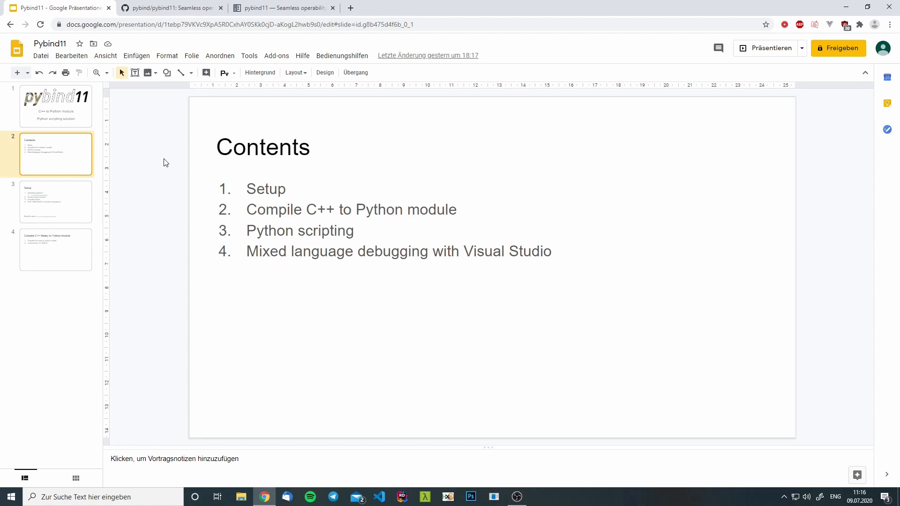
{"action": "mouse_move", "coordinate": [181, 164]}
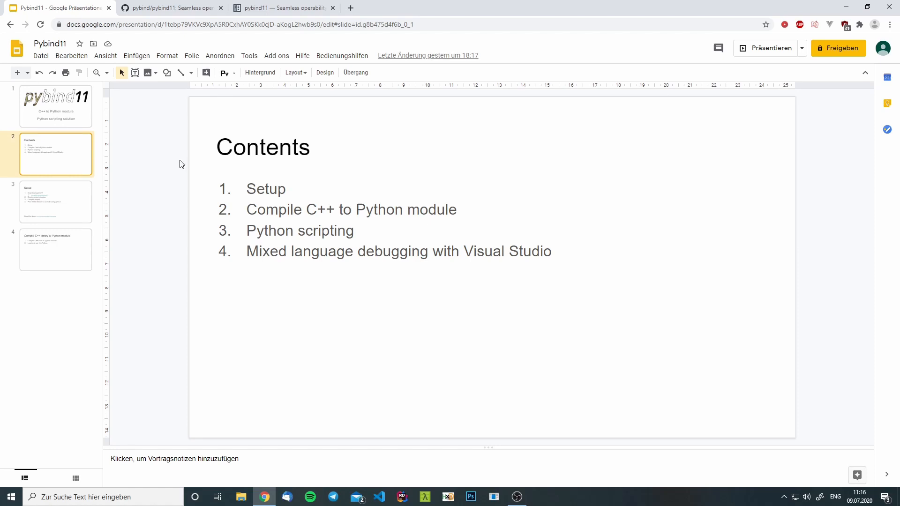
{"action": "left_click", "coordinate": [56, 201]}
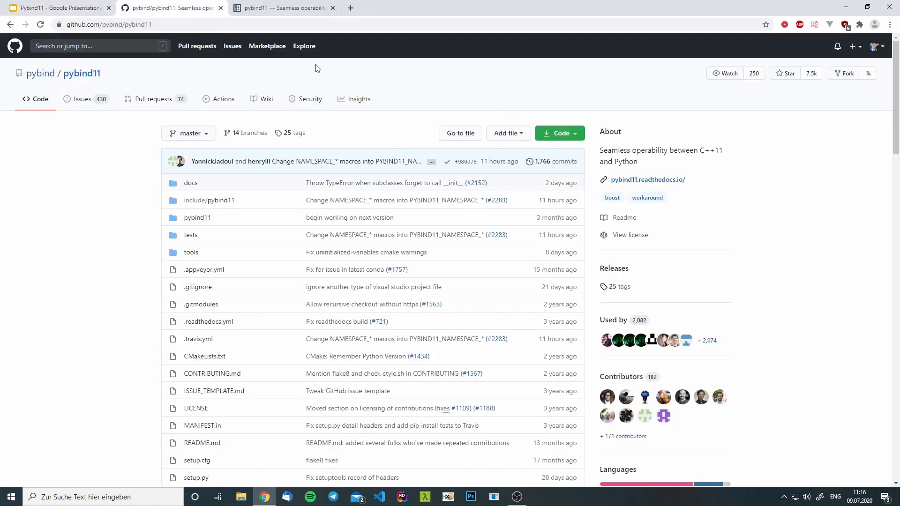
Download the pybind11 v2.5.0 release as a zip from the Releases page
{"action": "scroll", "scroll_direction": "down", "scroll_amount": 3}
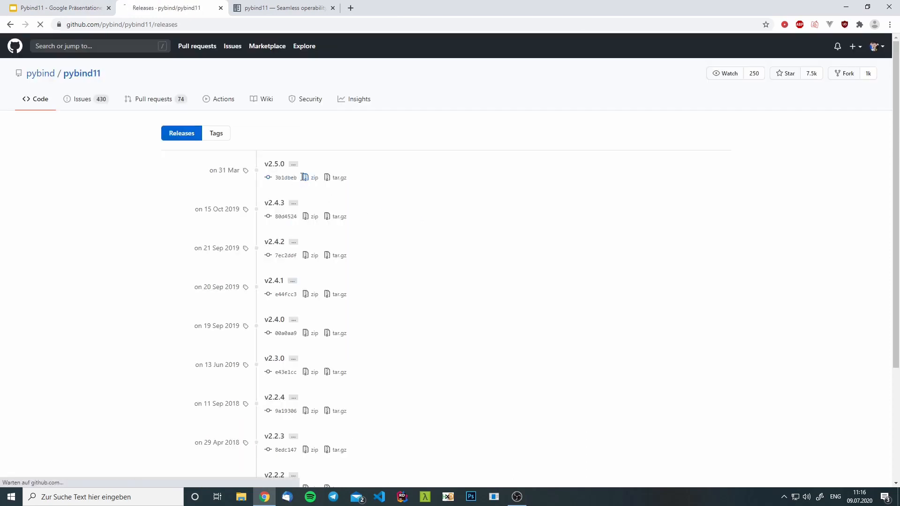
{"action": "left_click", "coordinate": [314, 177]}
{"action": "type", "text": "exter"}
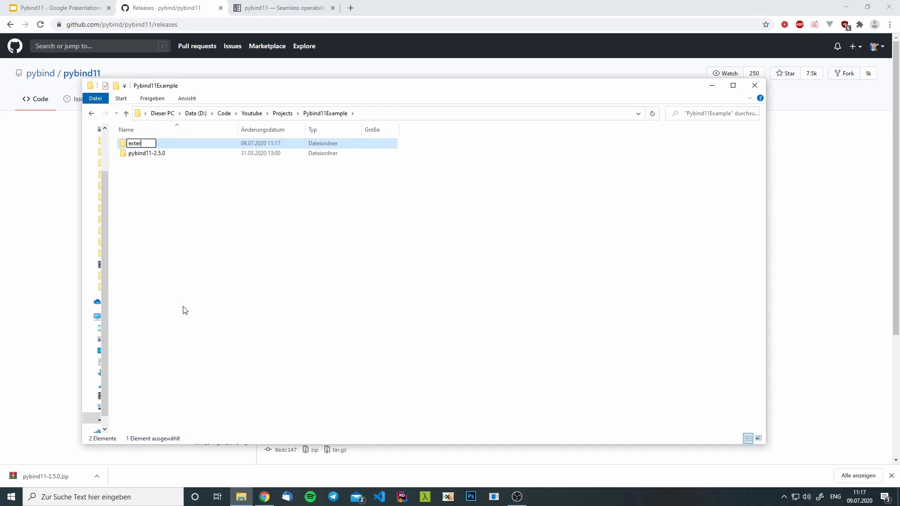
Move the pybind11-2.5.0 folder into the externals folder
{"action": "left_click", "coordinate": [148, 153]}
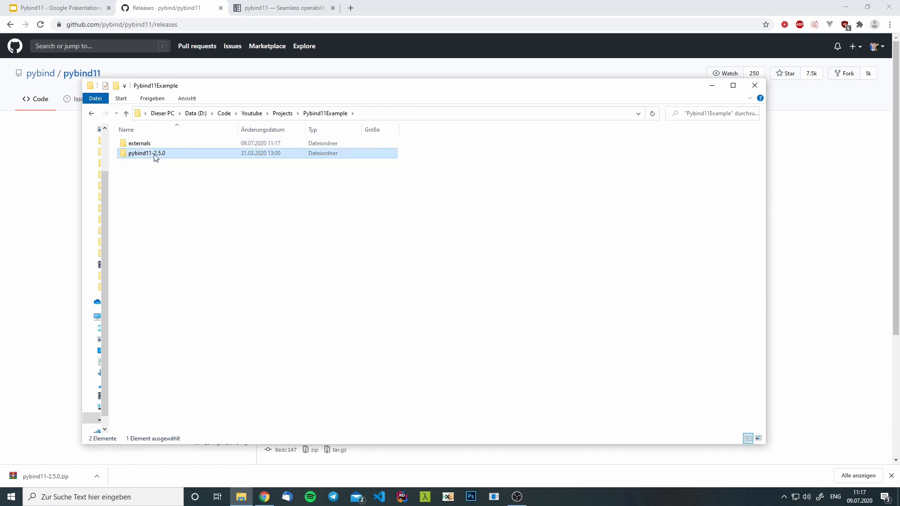
{"action": "left_click_drag", "start_coordinate": [147, 153], "coordinate": [140, 142]}
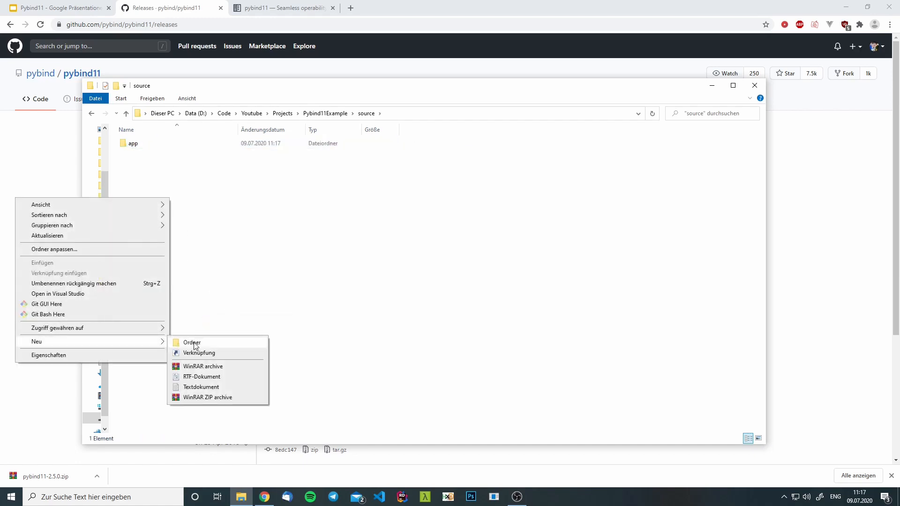
Create an empty text file in source\app and name it app.cpp
{"action": "left_click", "coordinate": [200, 388]}
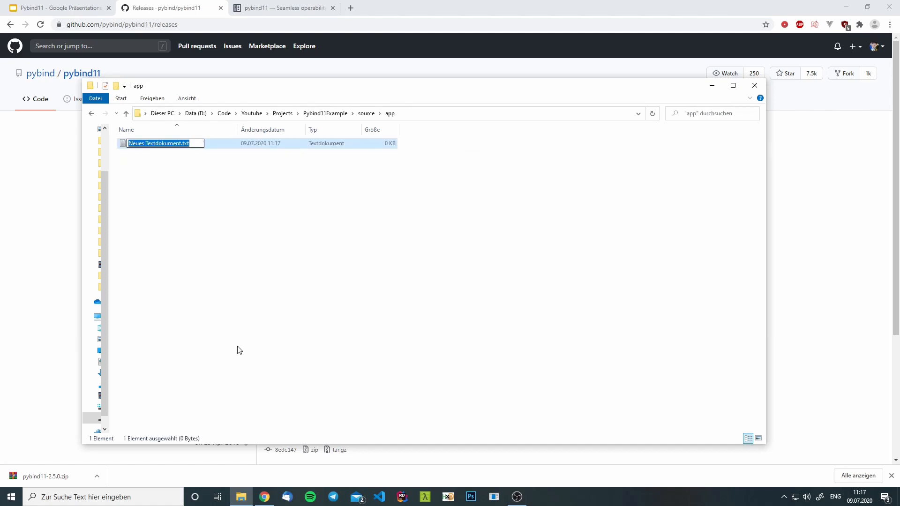
{"action": "type", "text": "m"}
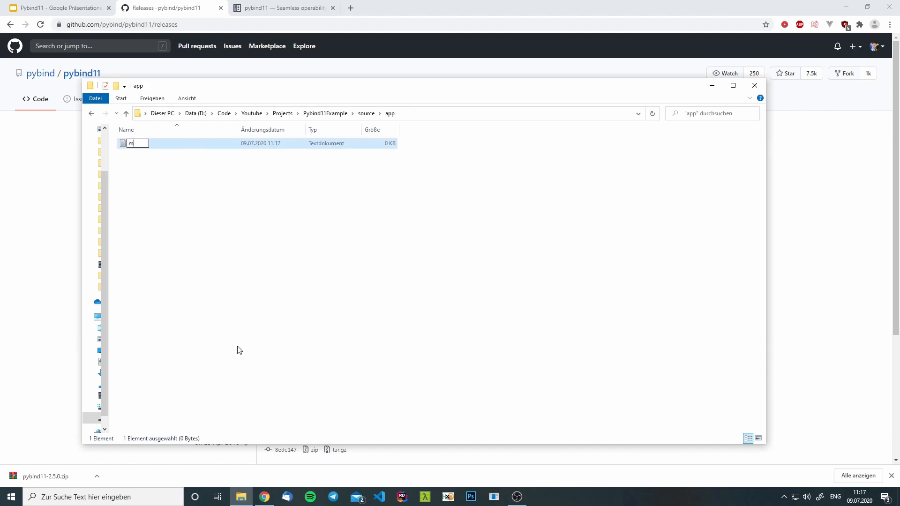
{"action": "type", "text": "app.cpp"}
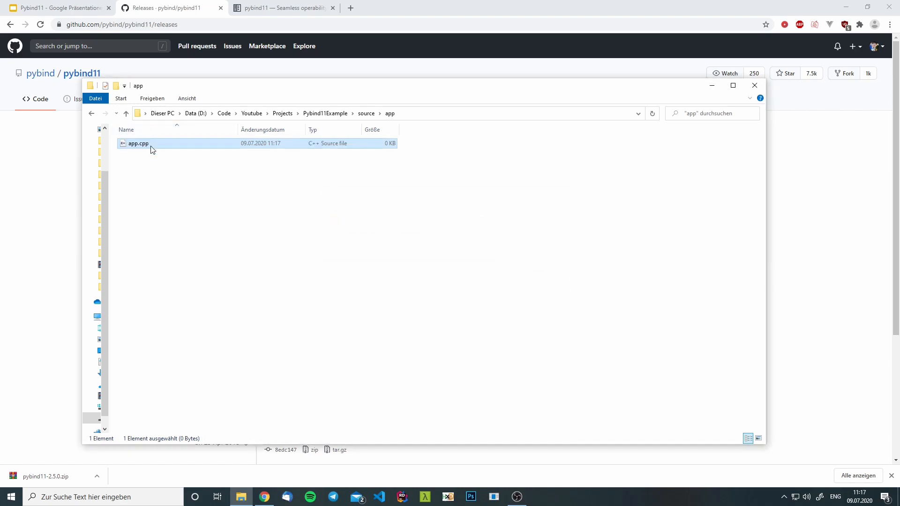
Write an empty main(){} function into app.cpp in Notepad
{"action": "double_click", "coordinate": [138, 143]}
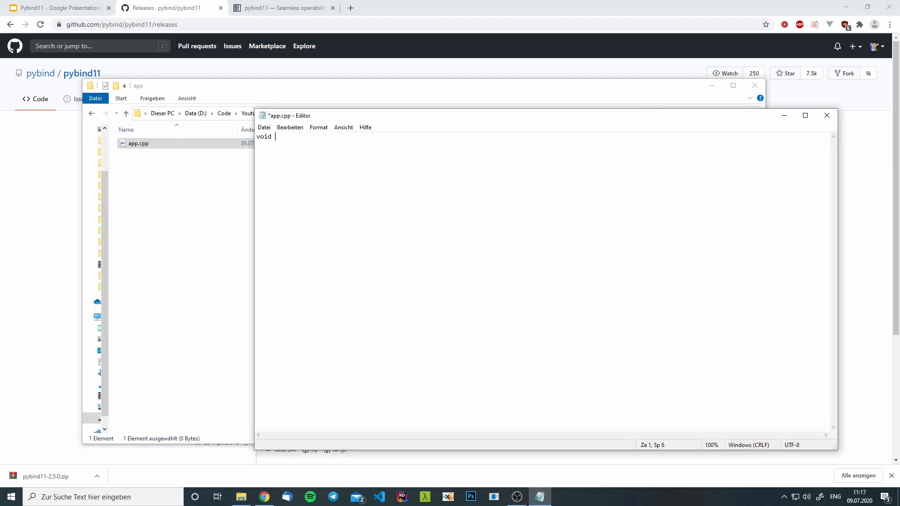
{"action": "type", "text": "main(){}"}
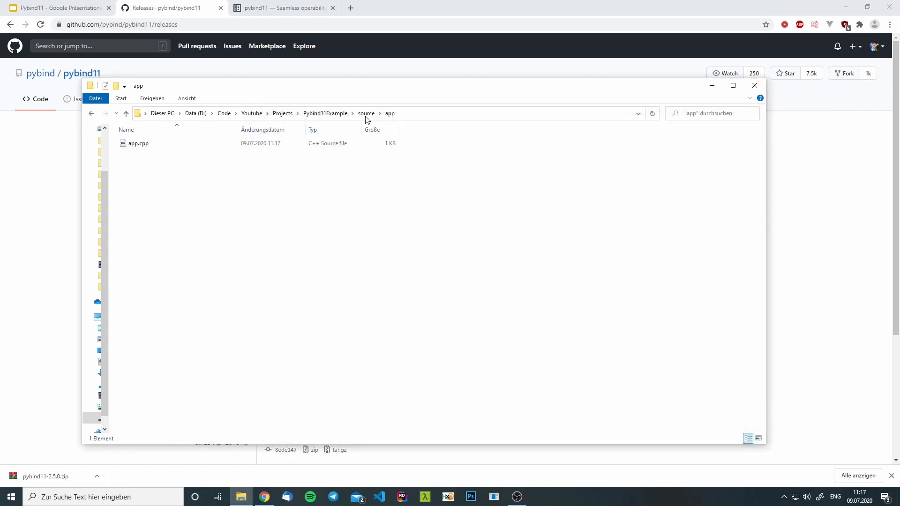
Create a new text document named CMakeLists.txt in the Pybind11Example folder
{"action": "left_click", "coordinate": [137, 143]}
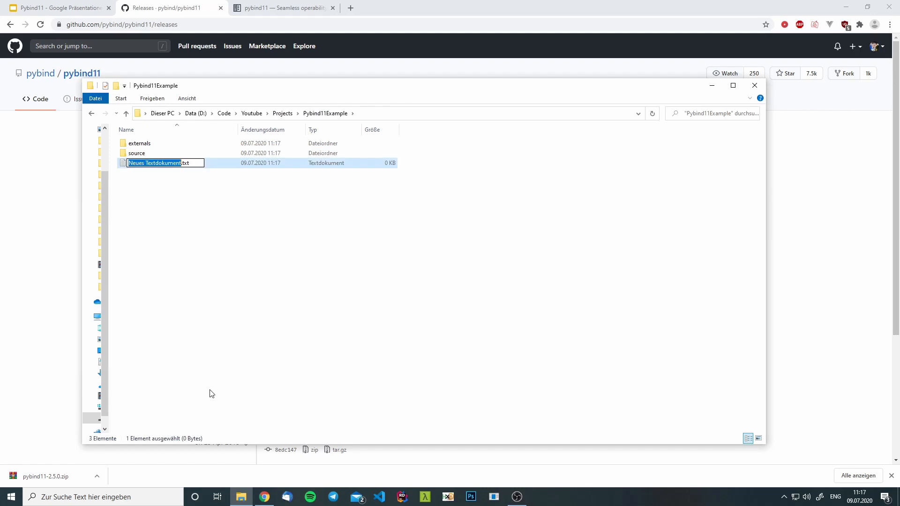
{"action": "type", "text": "CMakeLists.txt"}
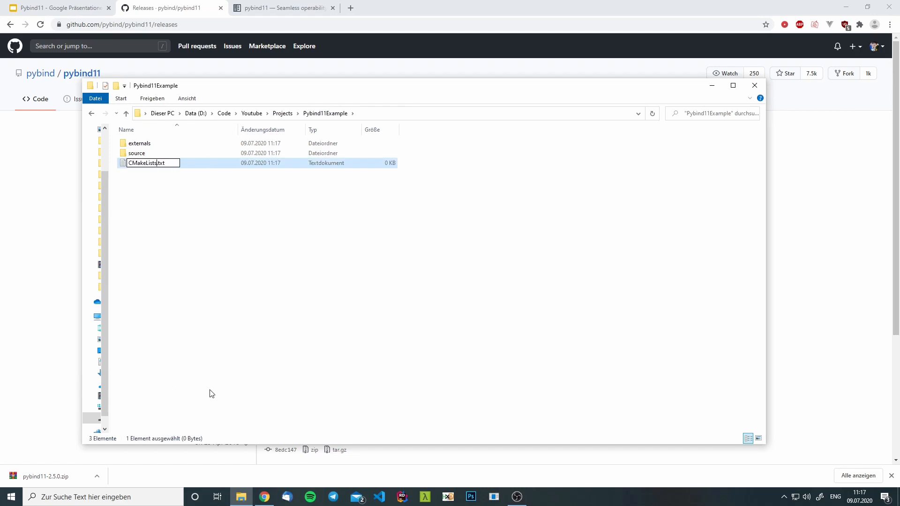
{"action": "left_click", "coordinate": [378, 497]}
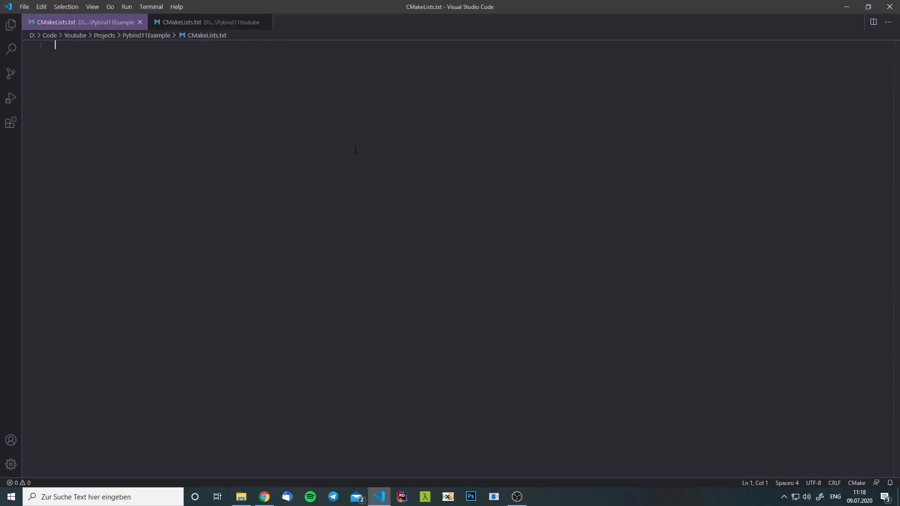
Write cmake_minimum_required(VERSION 3.16), the project and C++17 lines, and the APP_SOURCE path variable
{"action": "type", "text": "cmake_minimum_required(VERSION 3.16)"}
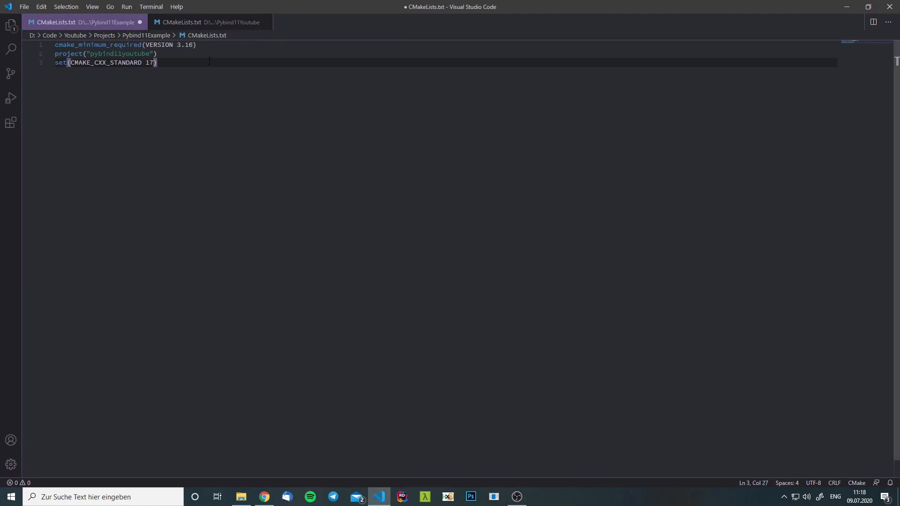
{"action": "left_click", "coordinate": [89, 45]}
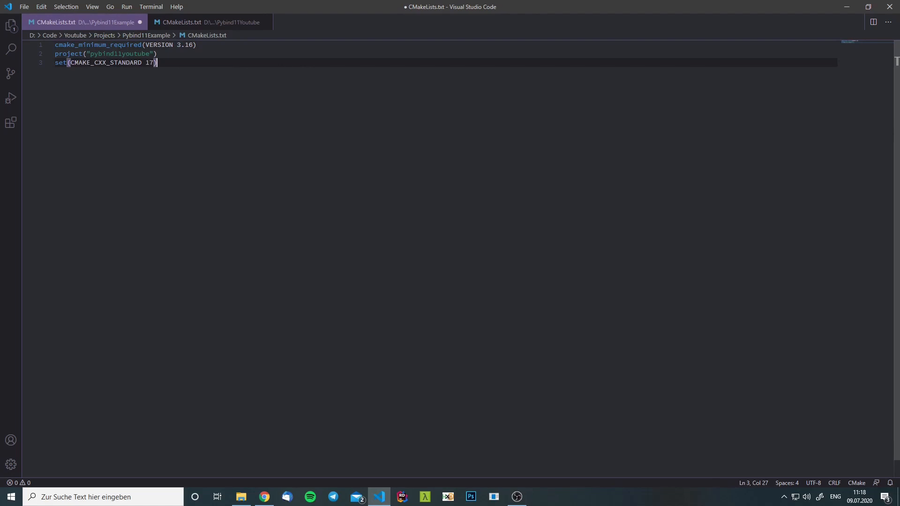
{"action": "mouse_move", "coordinate": [213, 30]}
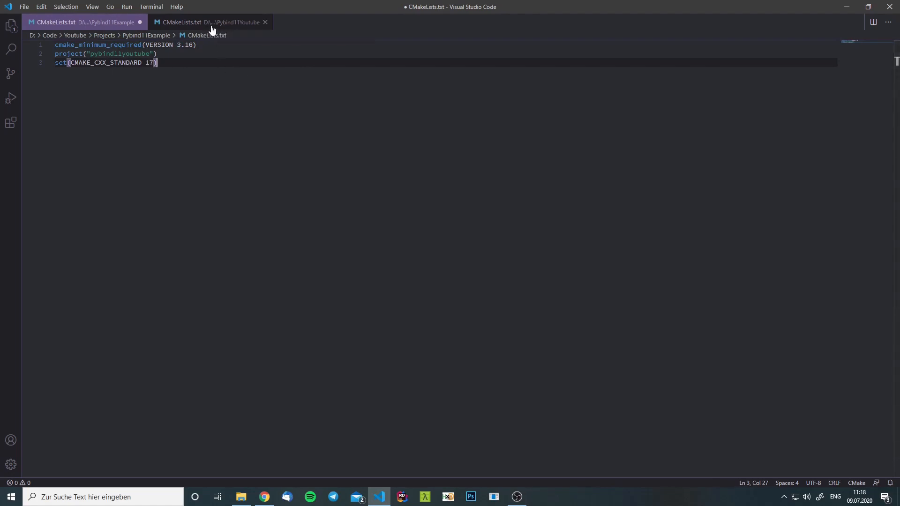
{"action": "type", "text": "set(APP_SOURCE \"${PROJECT_SOURCE_DIR}/source/app\")"}
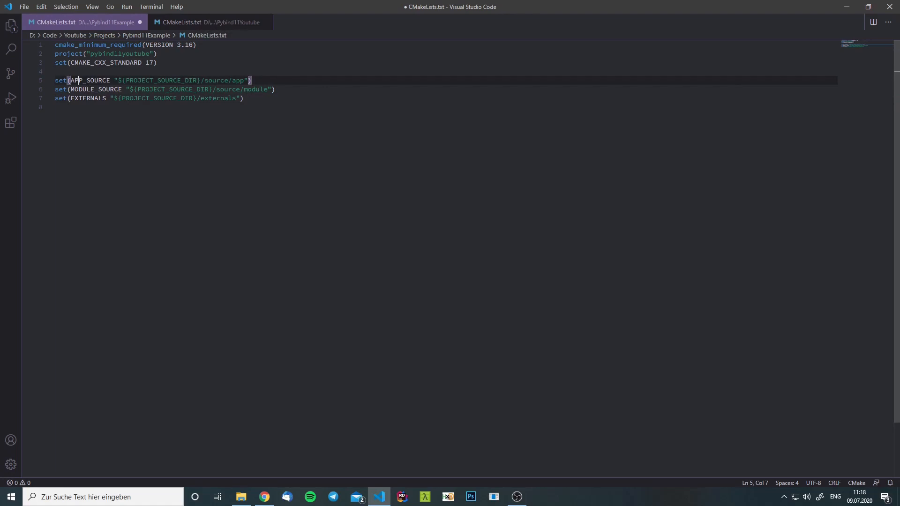
{"action": "left_click", "coordinate": [106, 89]}
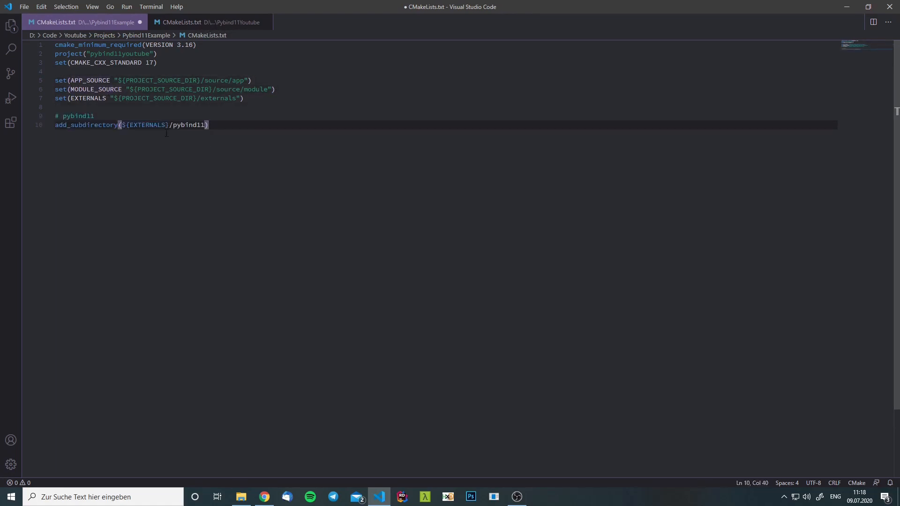
Review the add_subdirectory line for pybind11 and start a new section below it
{"action": "double_click", "coordinate": [188, 125]}
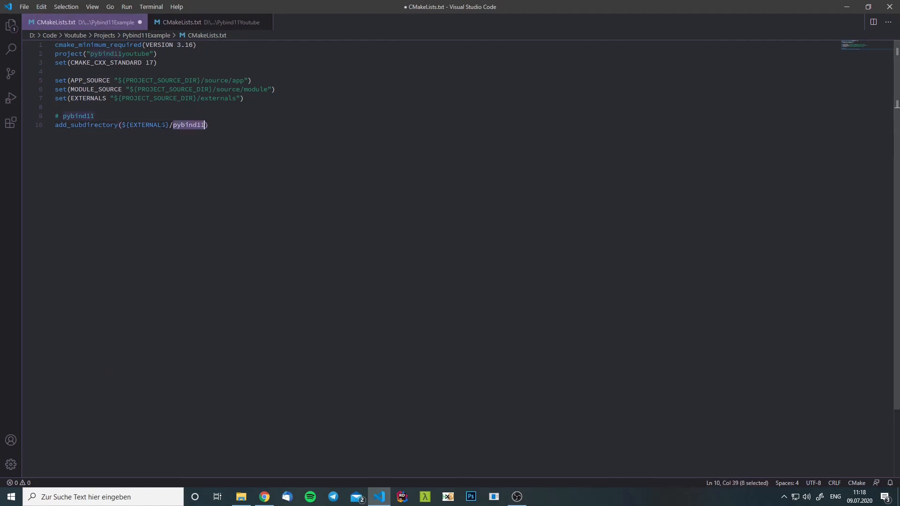
{"action": "double_click", "coordinate": [95, 125]}
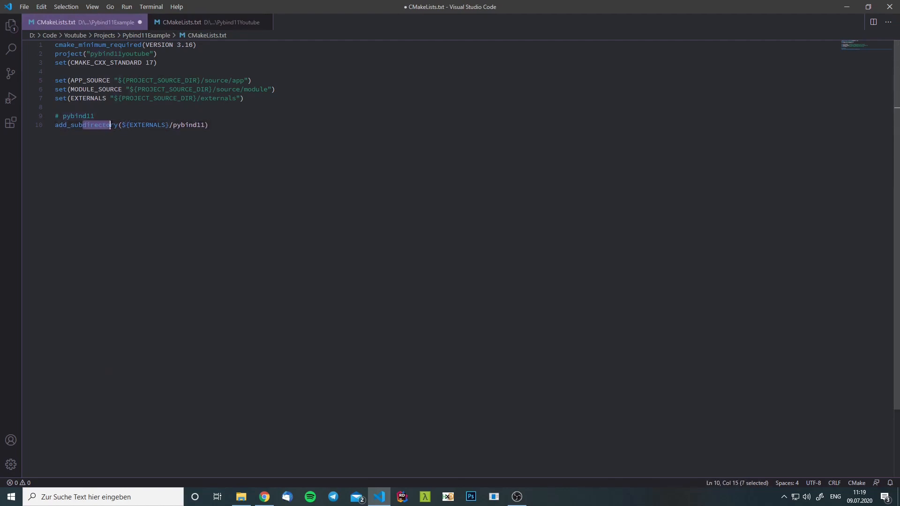
{"action": "left_click", "coordinate": [210, 125]}
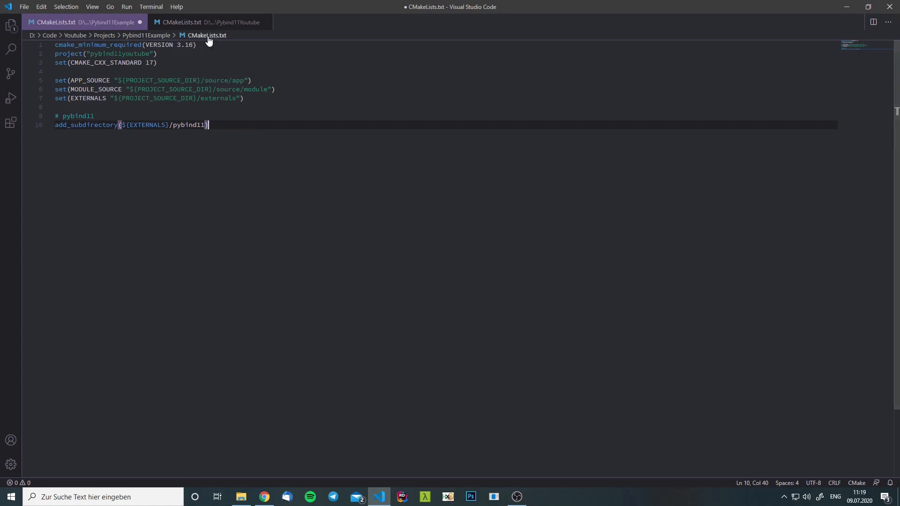
{"action": "key", "text": "Enter"}
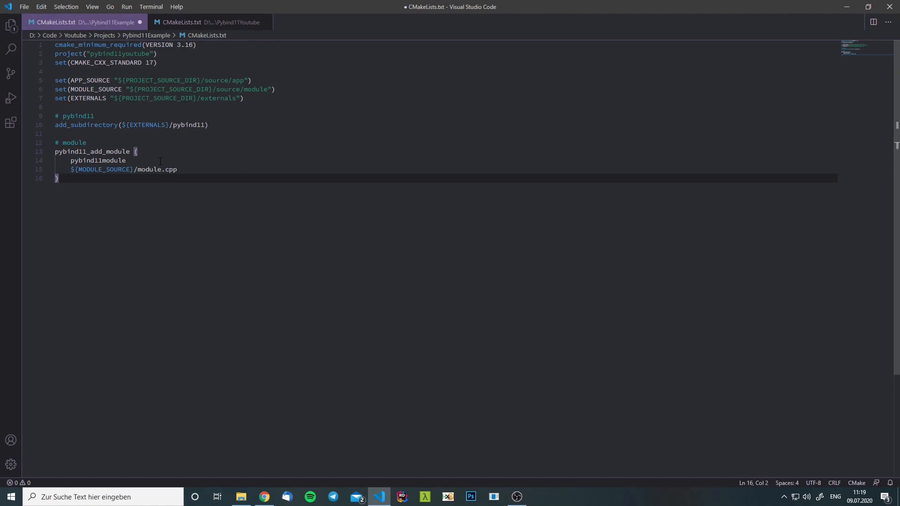
Define the pybind11module target from module.cpp with its target_include_directories, then start the # app section
{"action": "double_click", "coordinate": [97, 160]}
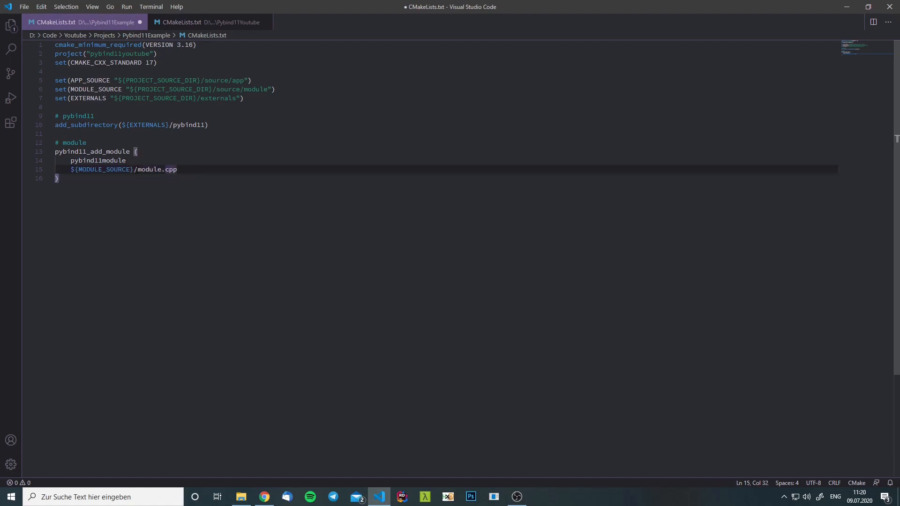
{"action": "double_click", "coordinate": [150, 169]}
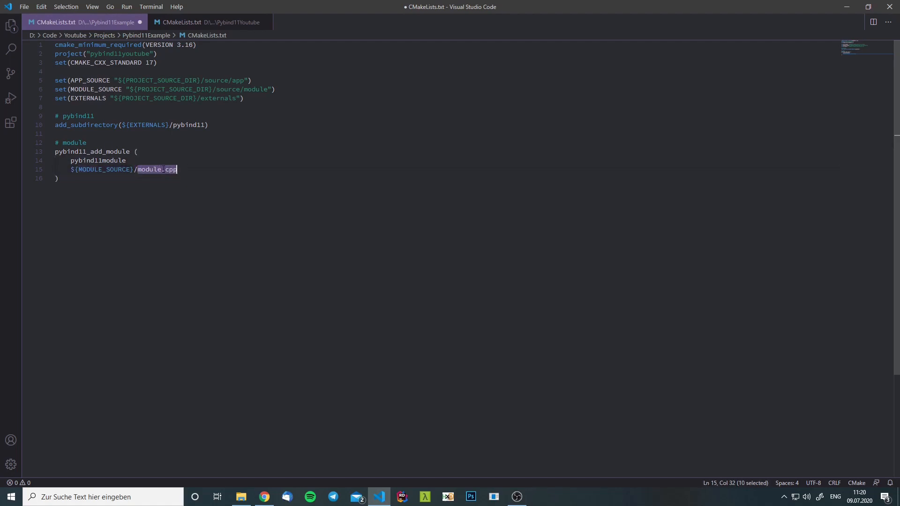
{"action": "type", "text": "target_include_directories ("}
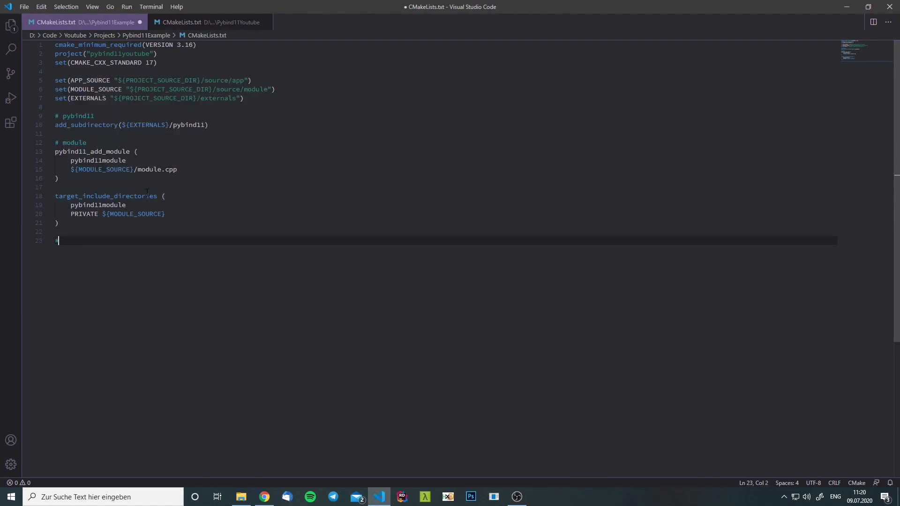
{"action": "type", "text": "# app"}
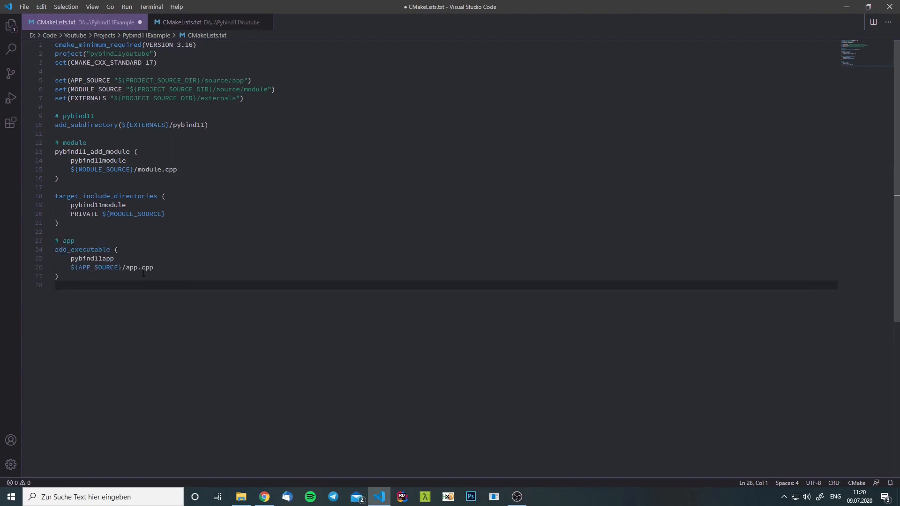
Define the pybind11app executable with include directories and pybind11::embed linking, and save CMakeLists.txt
{"action": "double_click", "coordinate": [92, 259]}
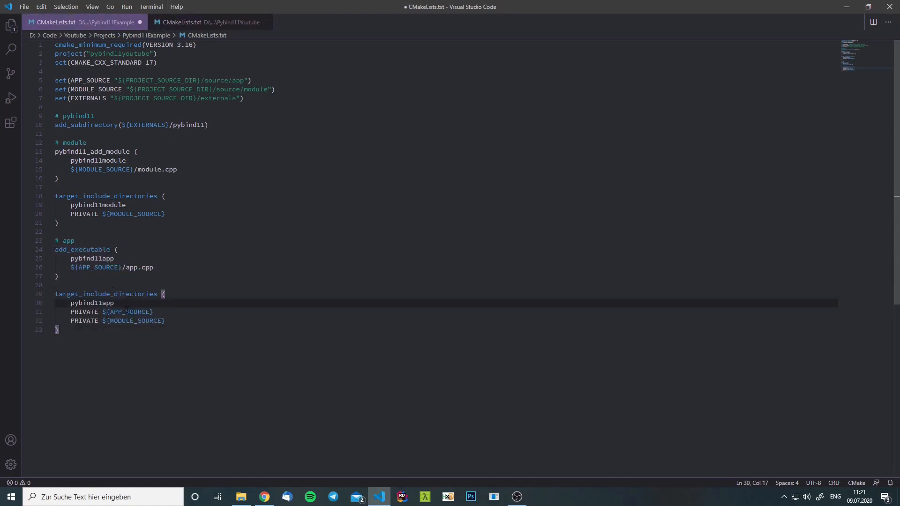
{"action": "double_click", "coordinate": [135, 321]}
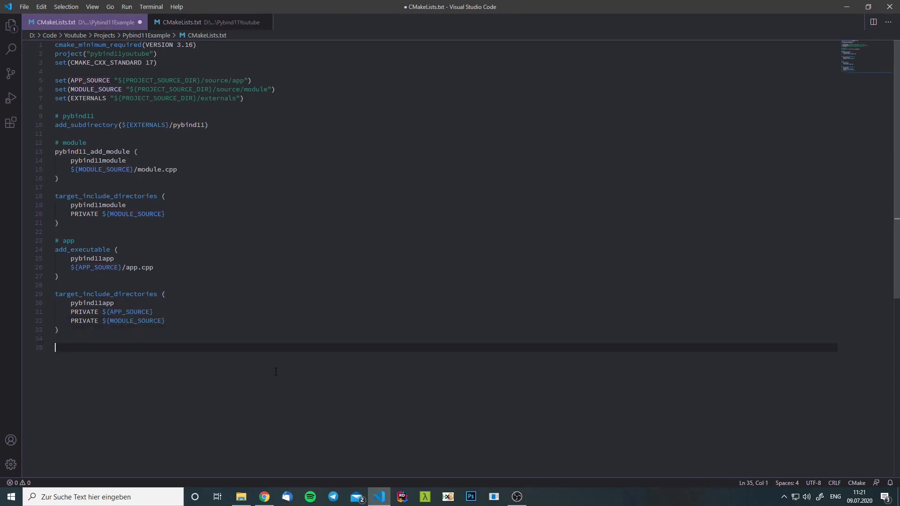
{"action": "mouse_move", "coordinate": [334, 360]}
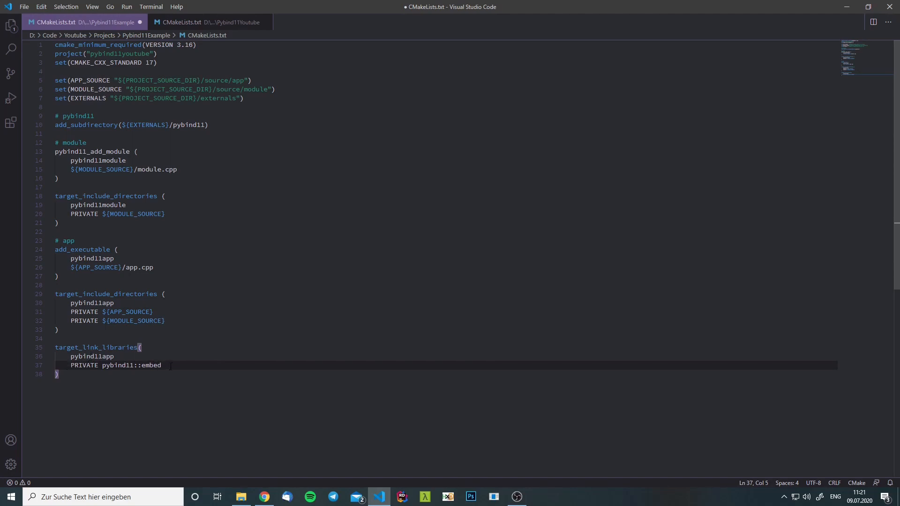
{"action": "left_click", "coordinate": [241, 497]}
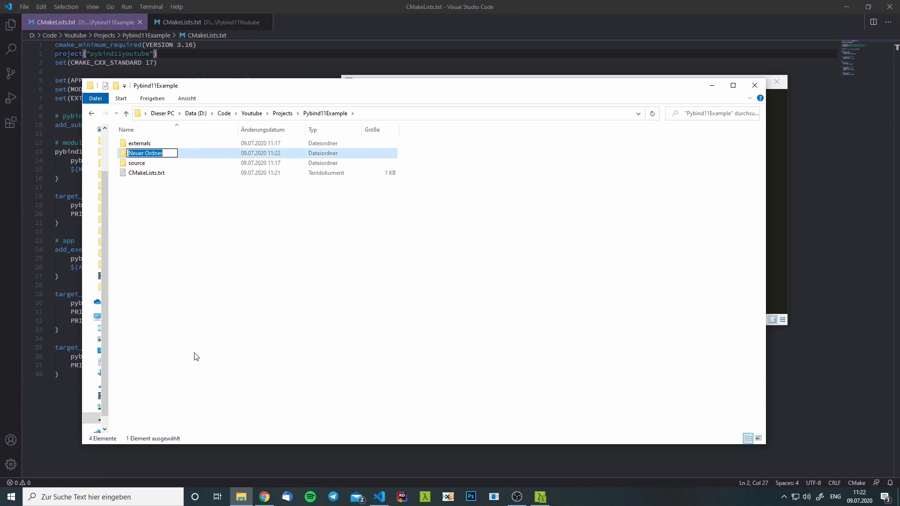
Name the new folder vsstudio and open its generate_vs2015.bat script
{"action": "type", "text": "vsst"}
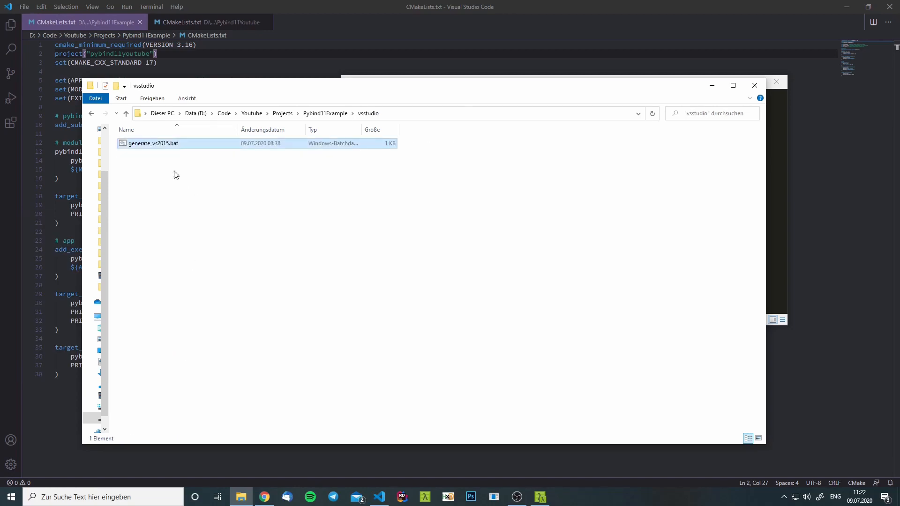
{"action": "left_click", "coordinate": [153, 143]}
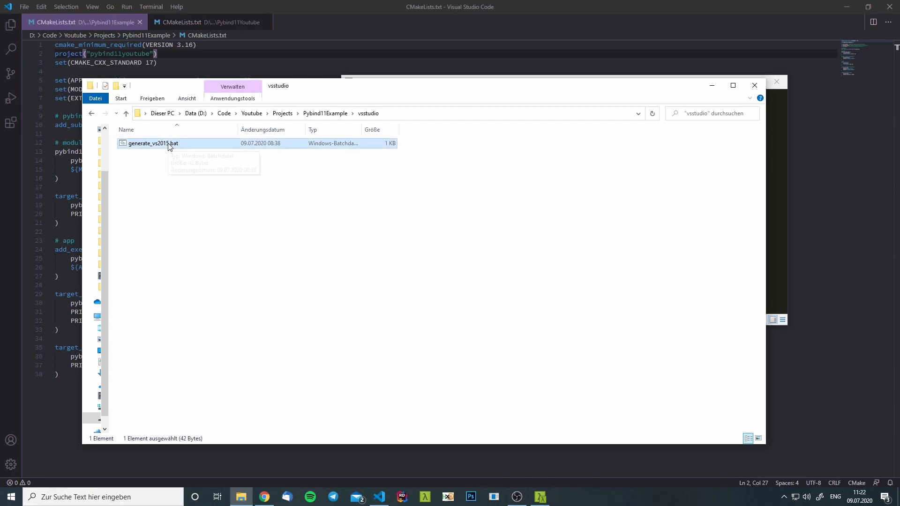
{"action": "double_click", "coordinate": [153, 142]}
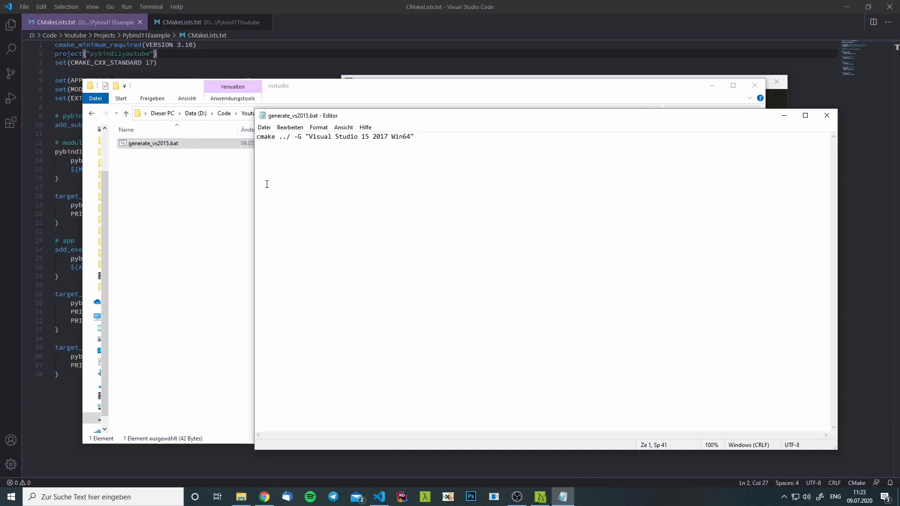
Highlight the Visual Studio 15 2017 Win64 generator name in the script, then close it
{"action": "left_click", "coordinate": [282, 137]}
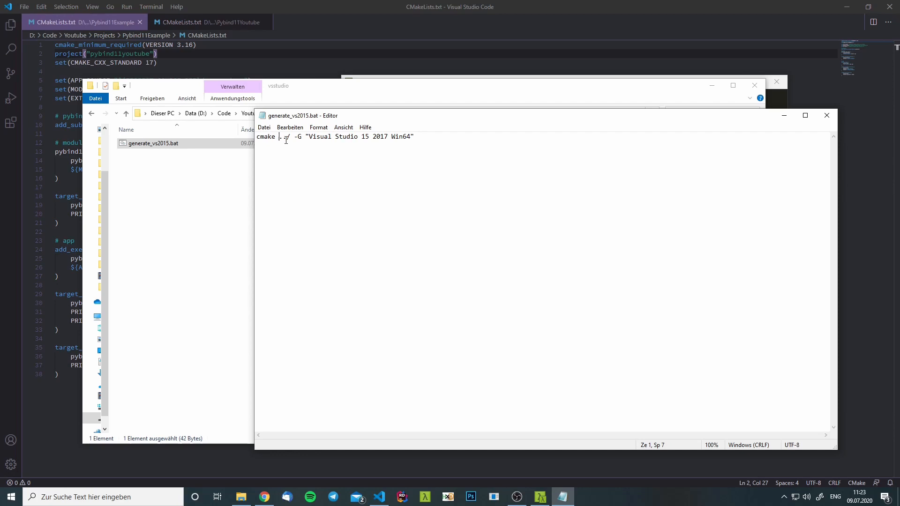
{"action": "left_click_drag", "start_coordinate": [294, 137], "coordinate": [395, 136]}
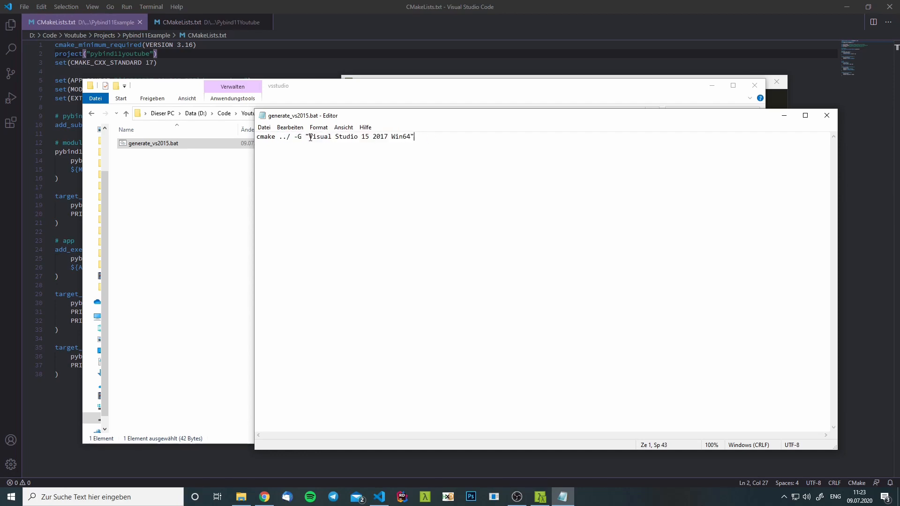
{"action": "left_click", "coordinate": [827, 114]}
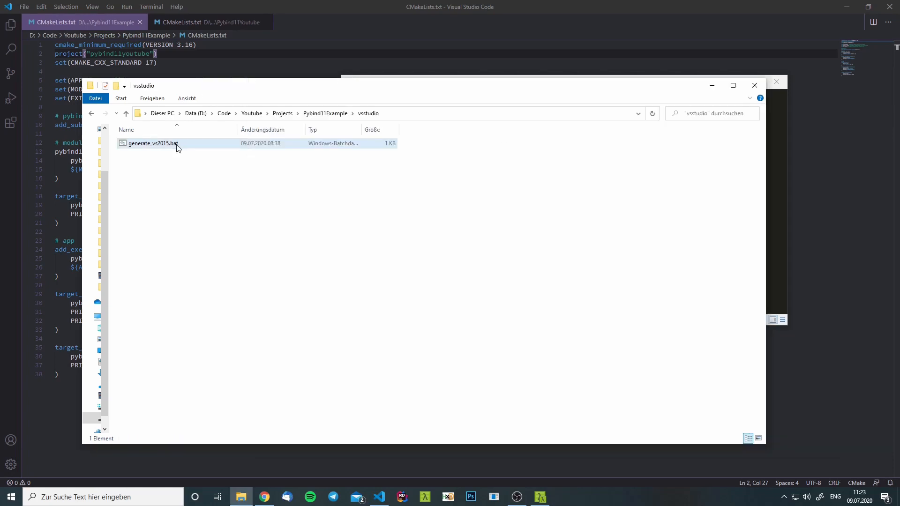
Run generate_vs2015.bat and choose to open the resulting pybind11youtube.sln with Rider
{"action": "double_click", "coordinate": [153, 142]}
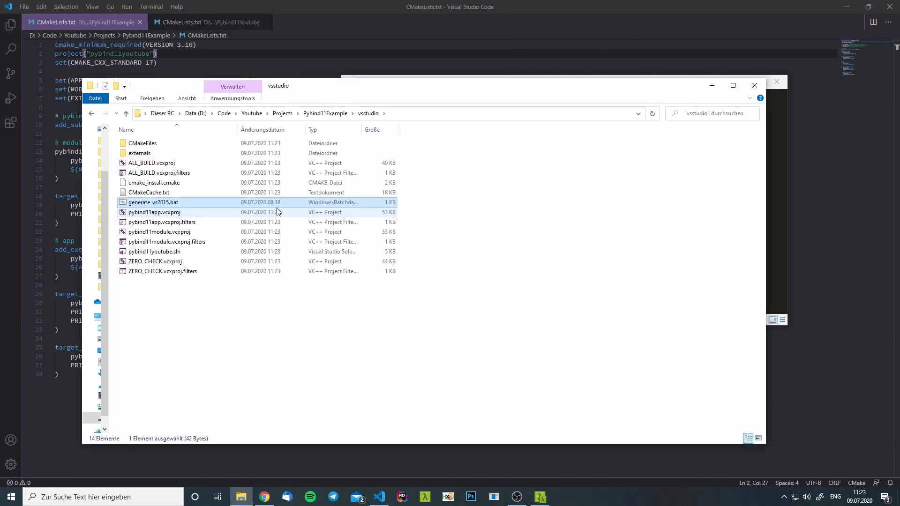
{"action": "left_click", "coordinate": [153, 251]}
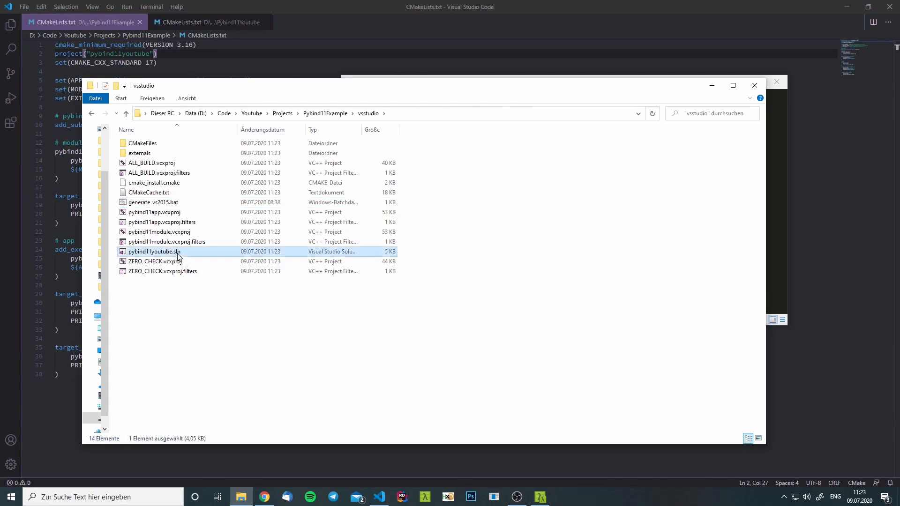
{"action": "right_click", "coordinate": [153, 252]}
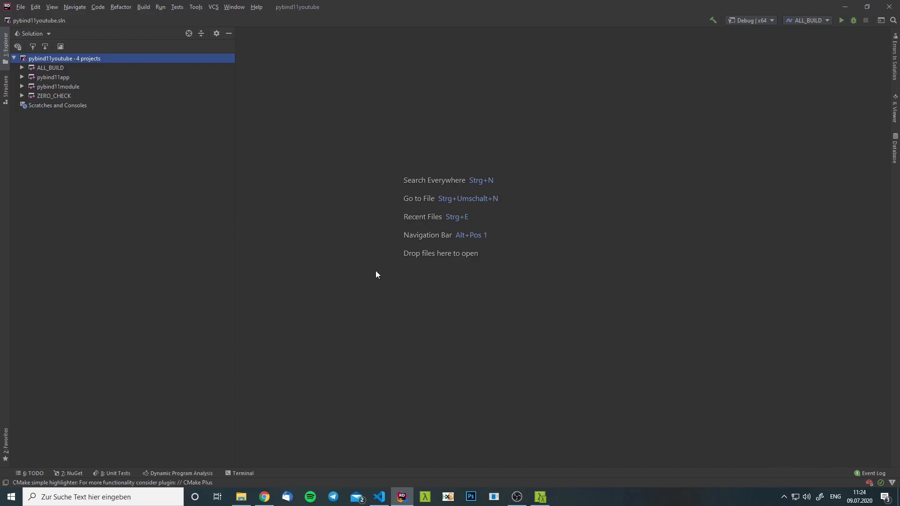
{"action": "mouse_move", "coordinate": [87, 87]}
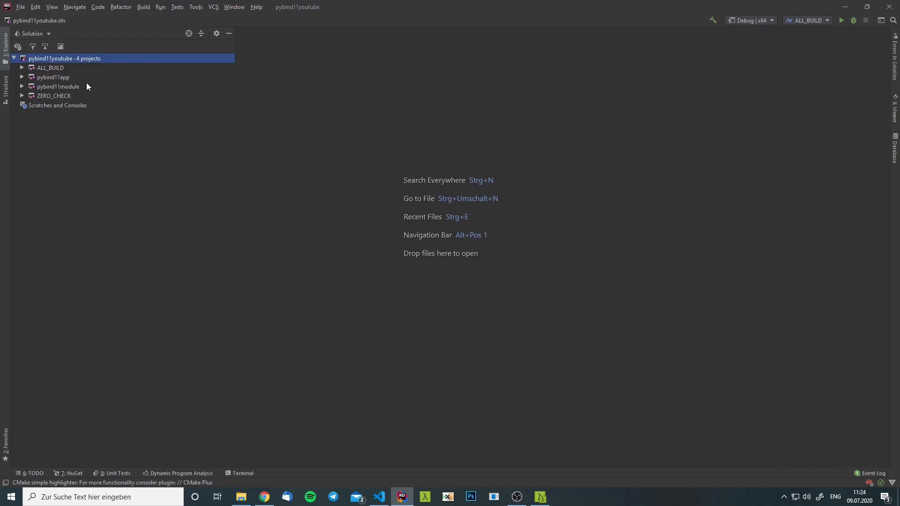
Expand the pybind11app project and select pybind11module in Rider's Solution Explorer
{"action": "left_click", "coordinate": [52, 77]}
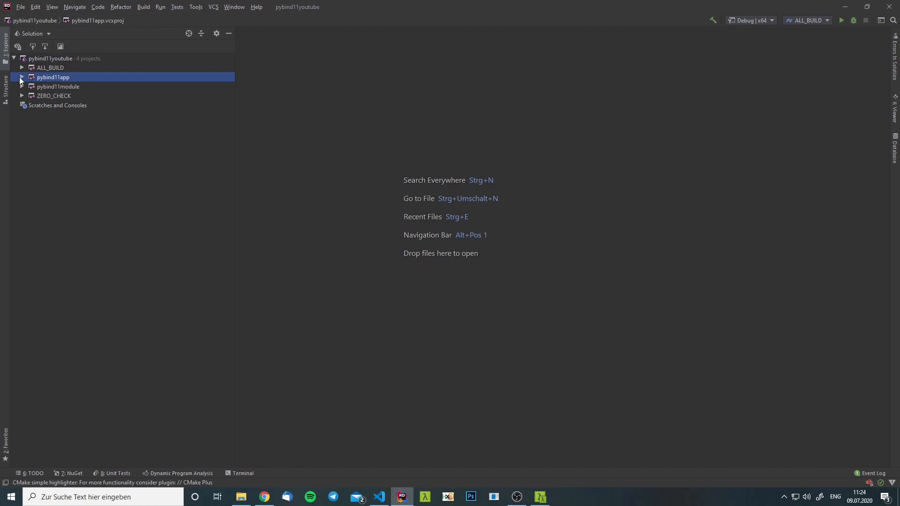
{"action": "left_click", "coordinate": [21, 77]}
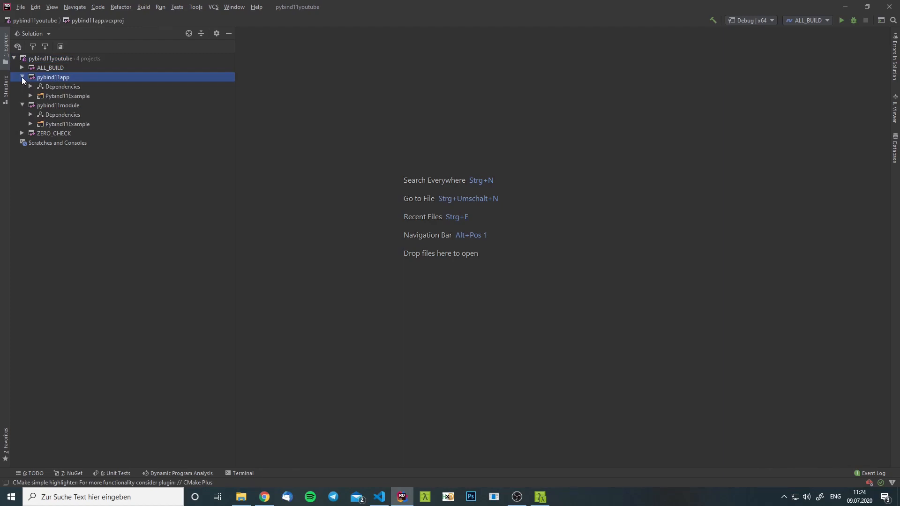
{"action": "left_click", "coordinate": [58, 105]}
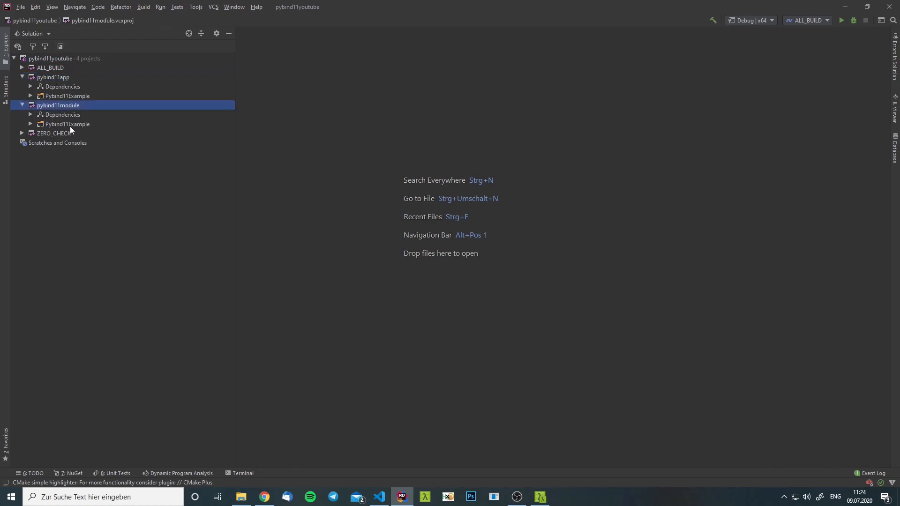